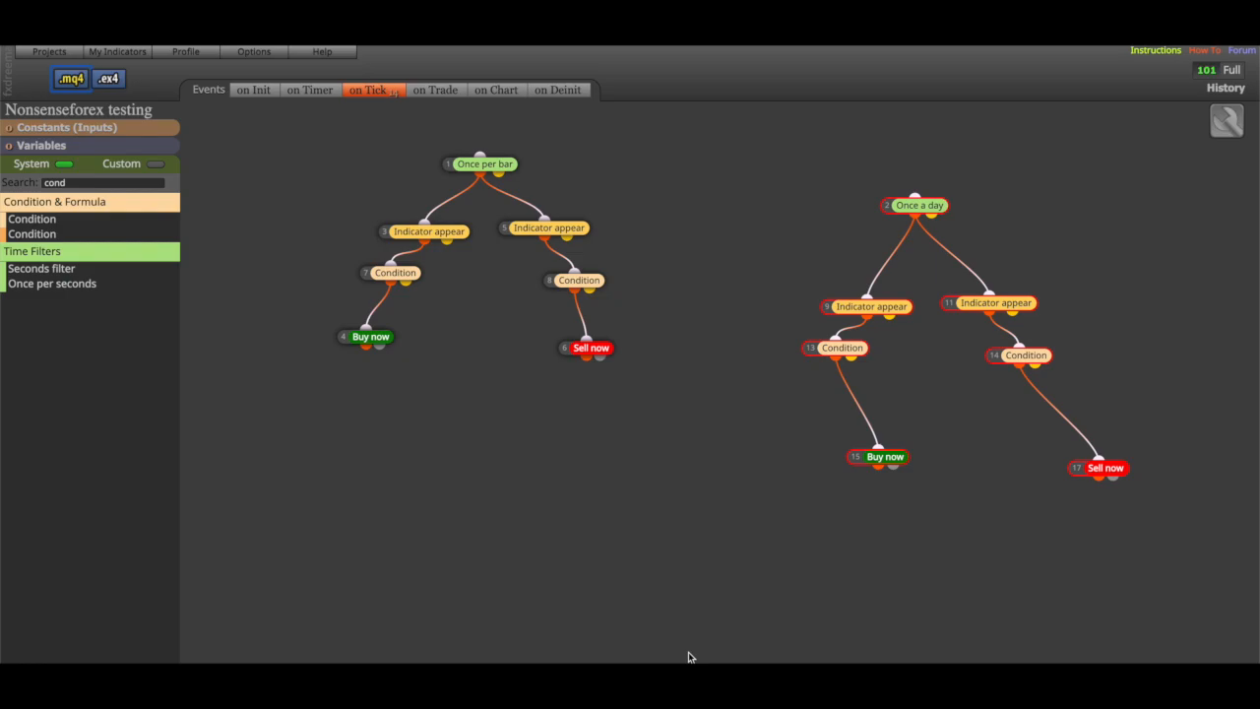
mouse_move(618, 504)
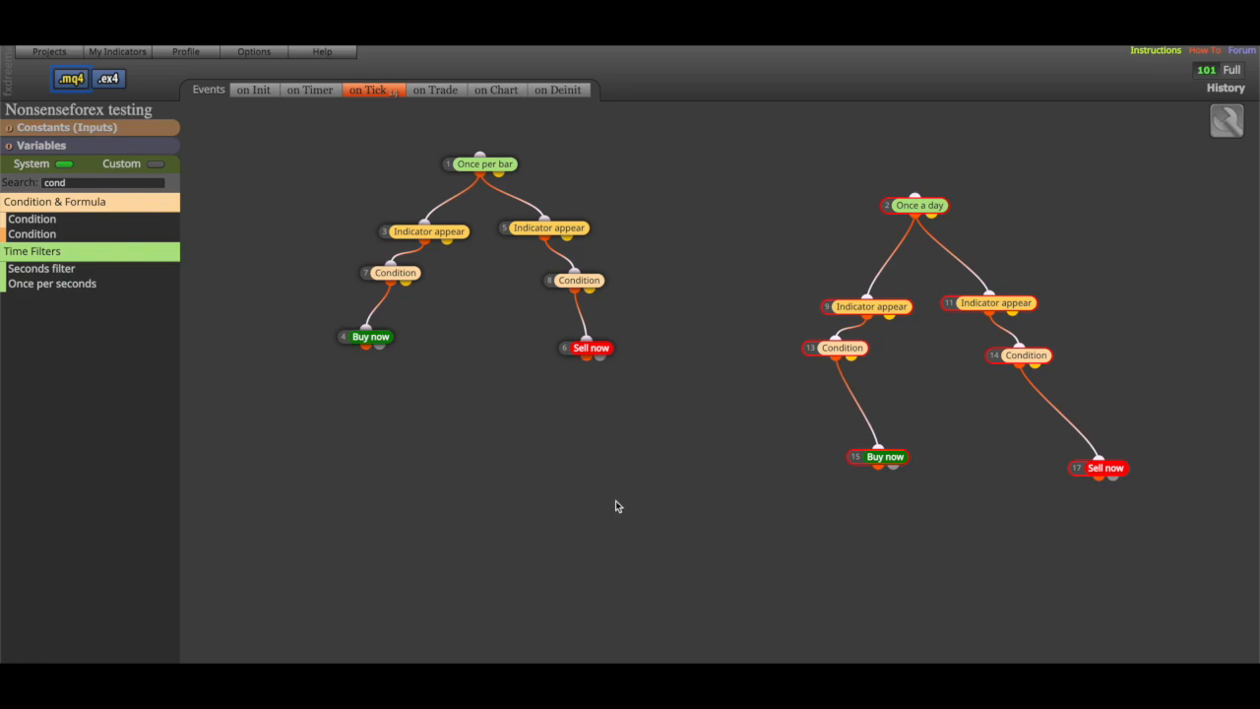
mouse_move(437, 215)
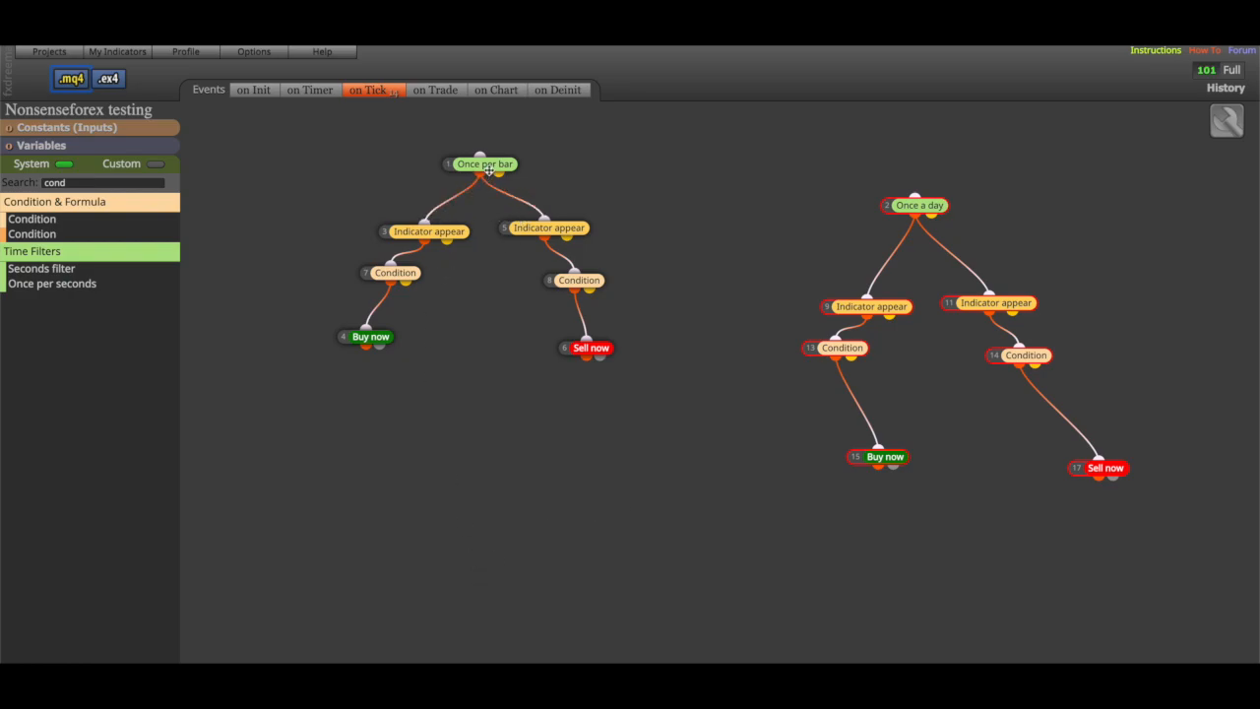
mouse_move(493, 122)
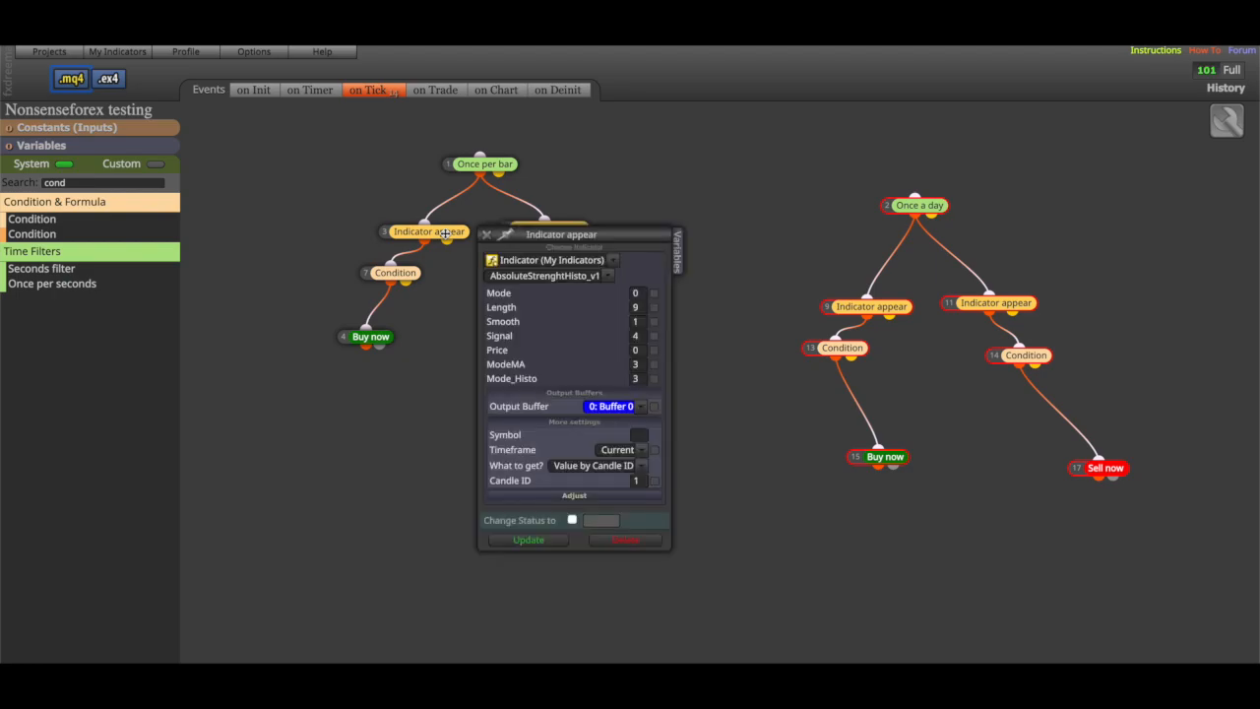
mouse_move(529, 275)
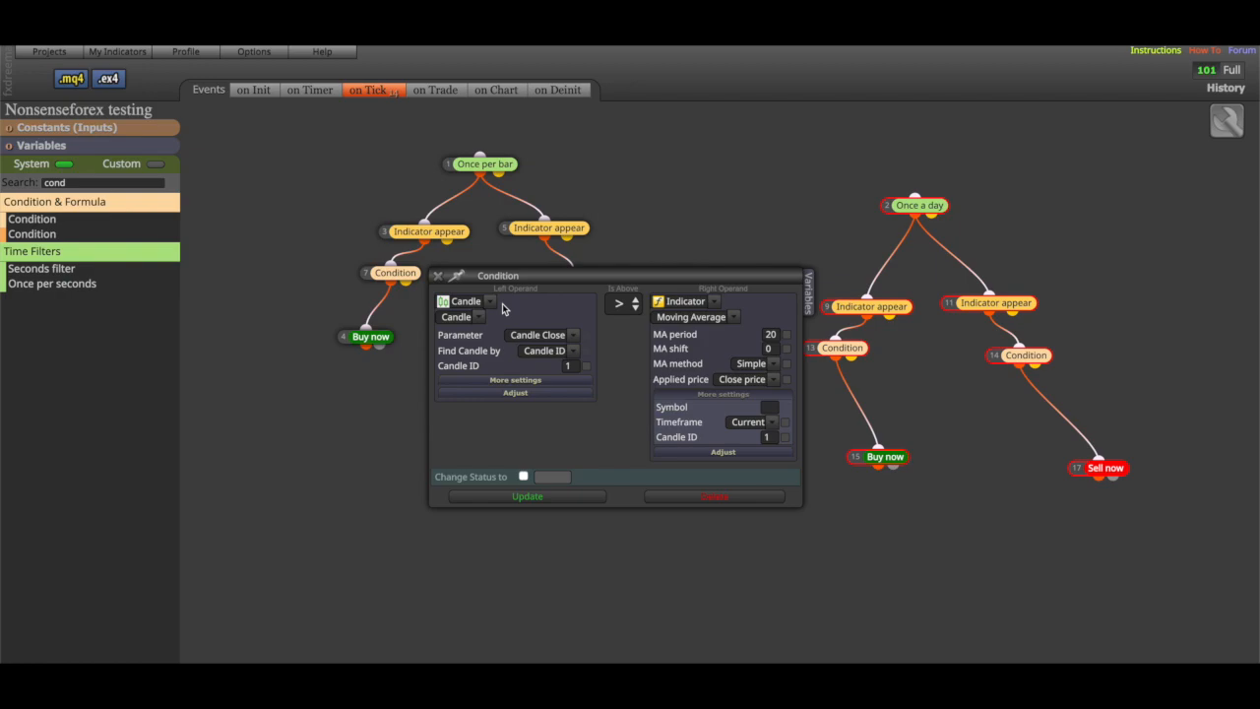
mouse_move(729, 319)
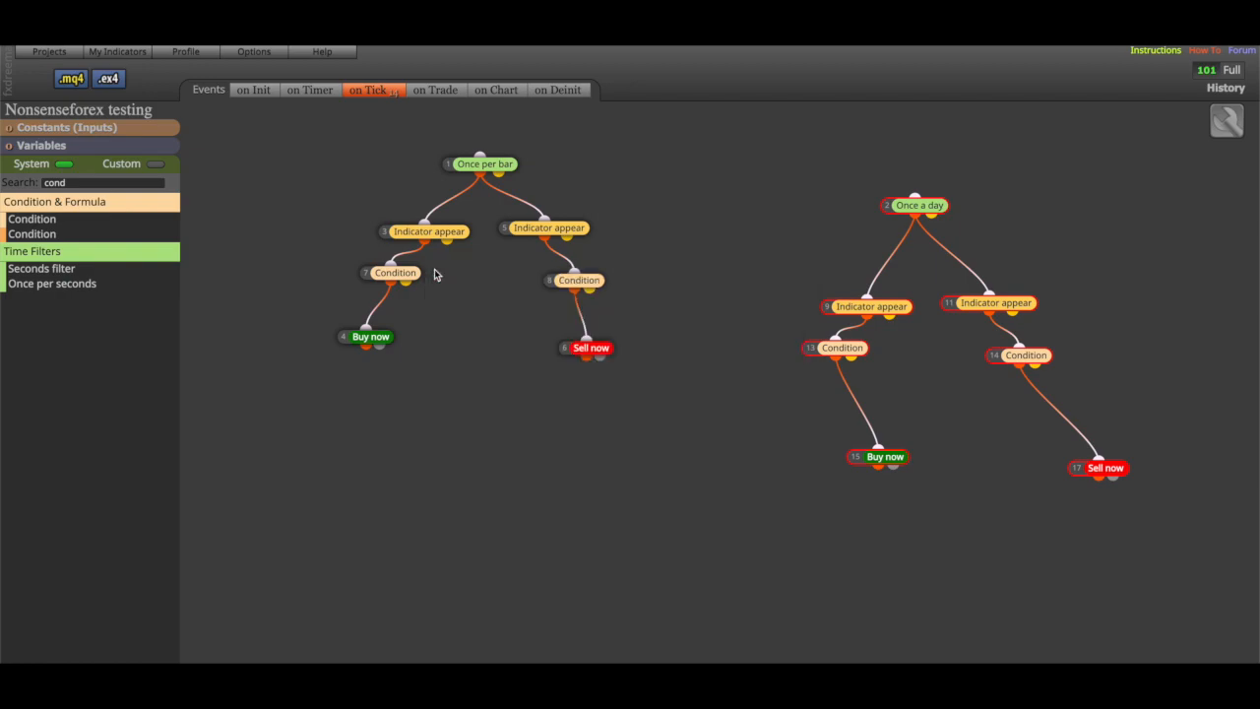
Review the Buy now block's settings, then the Once a day block's Hours filter and Certain hour fields.
double_click(370, 336)
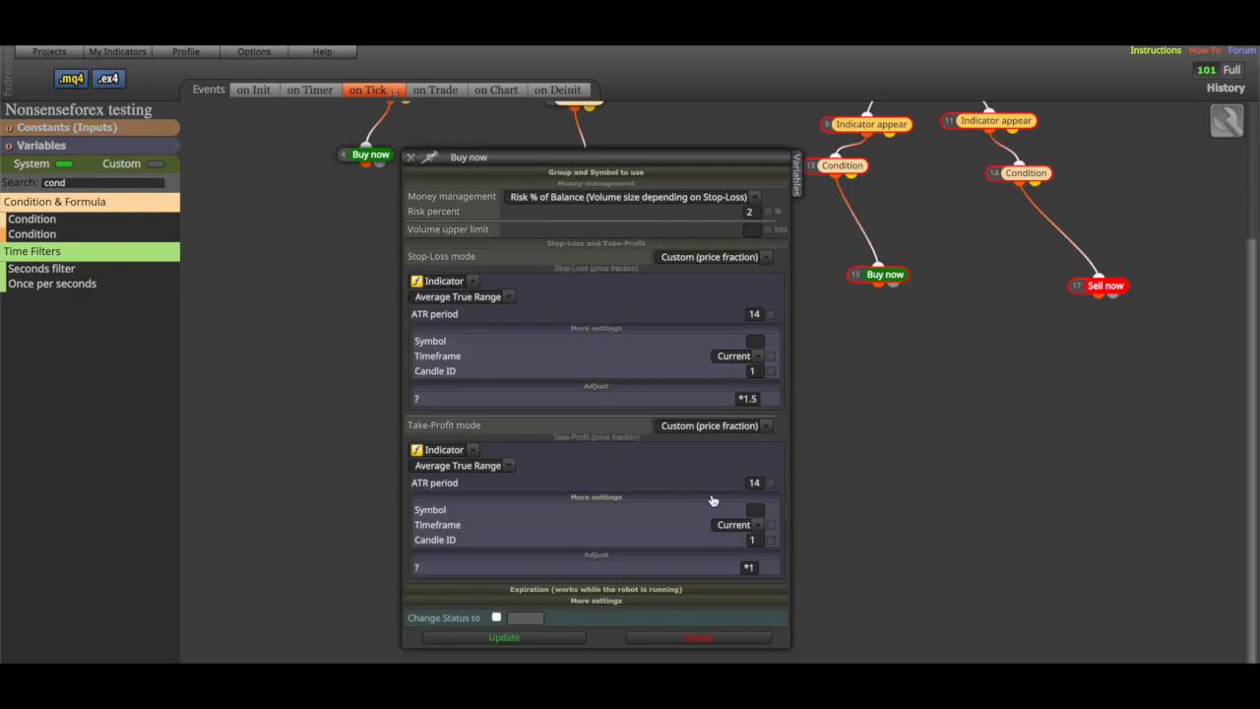
mouse_move(752, 398)
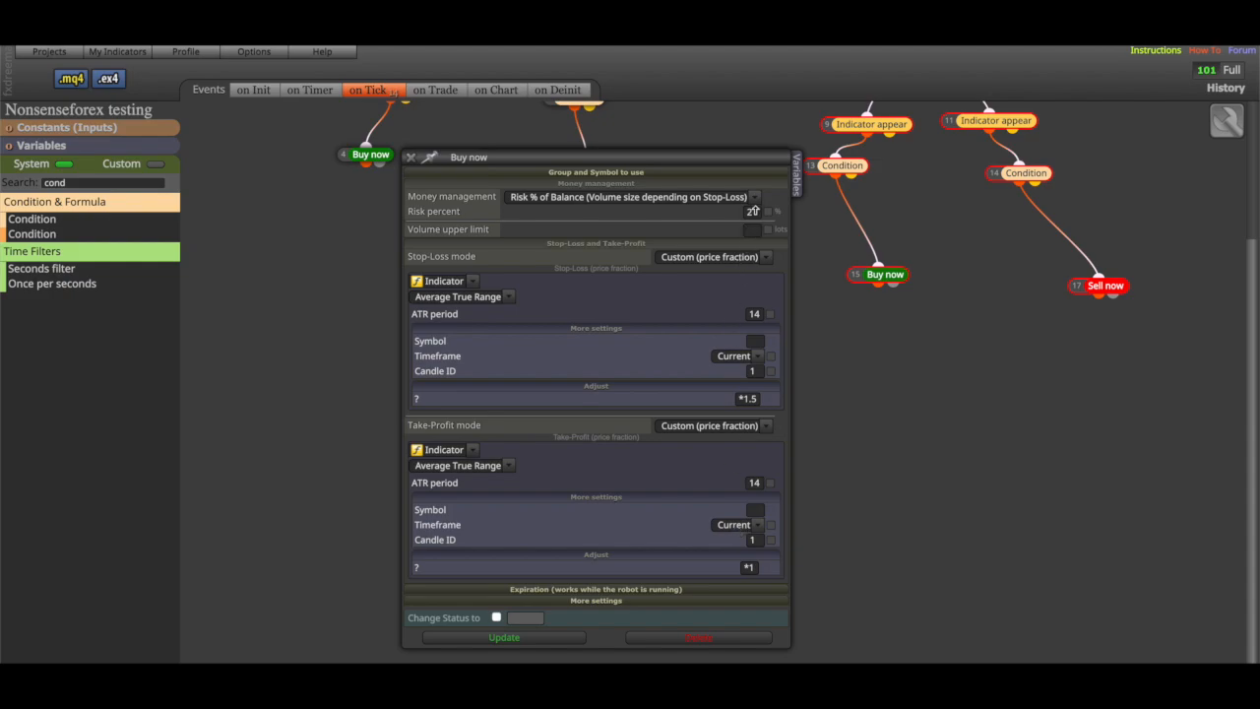
click(409, 157)
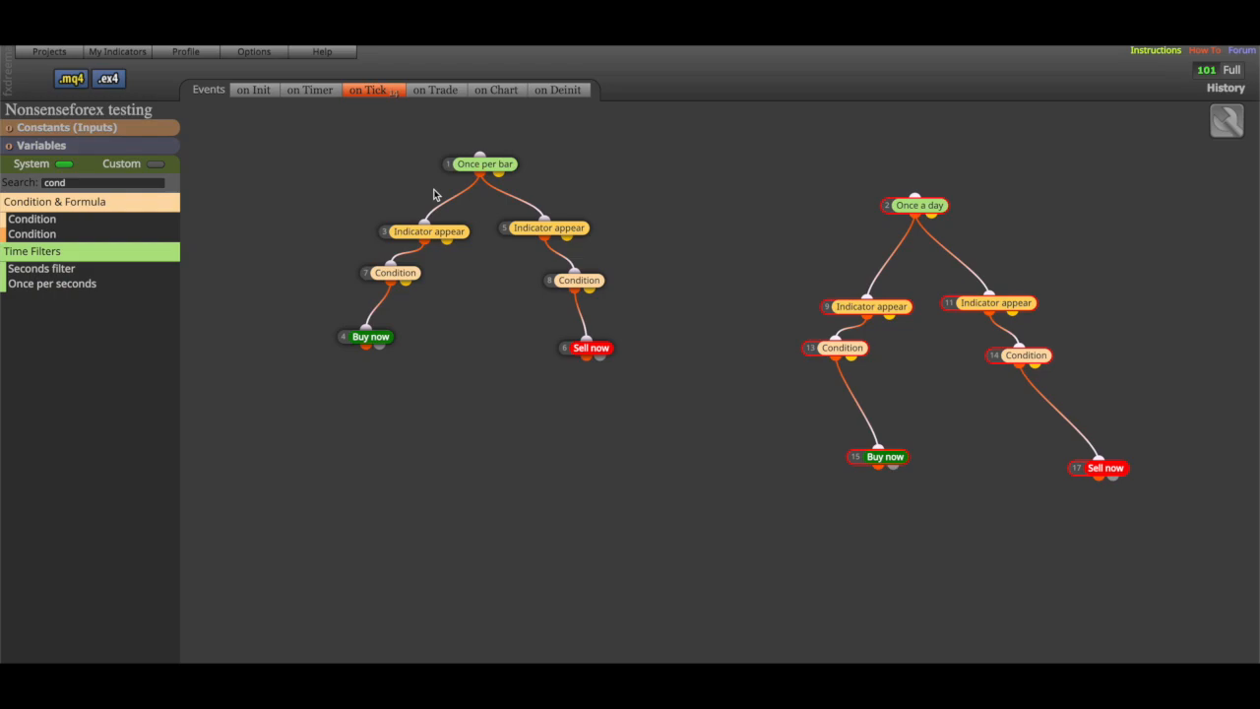
mouse_move(483, 248)
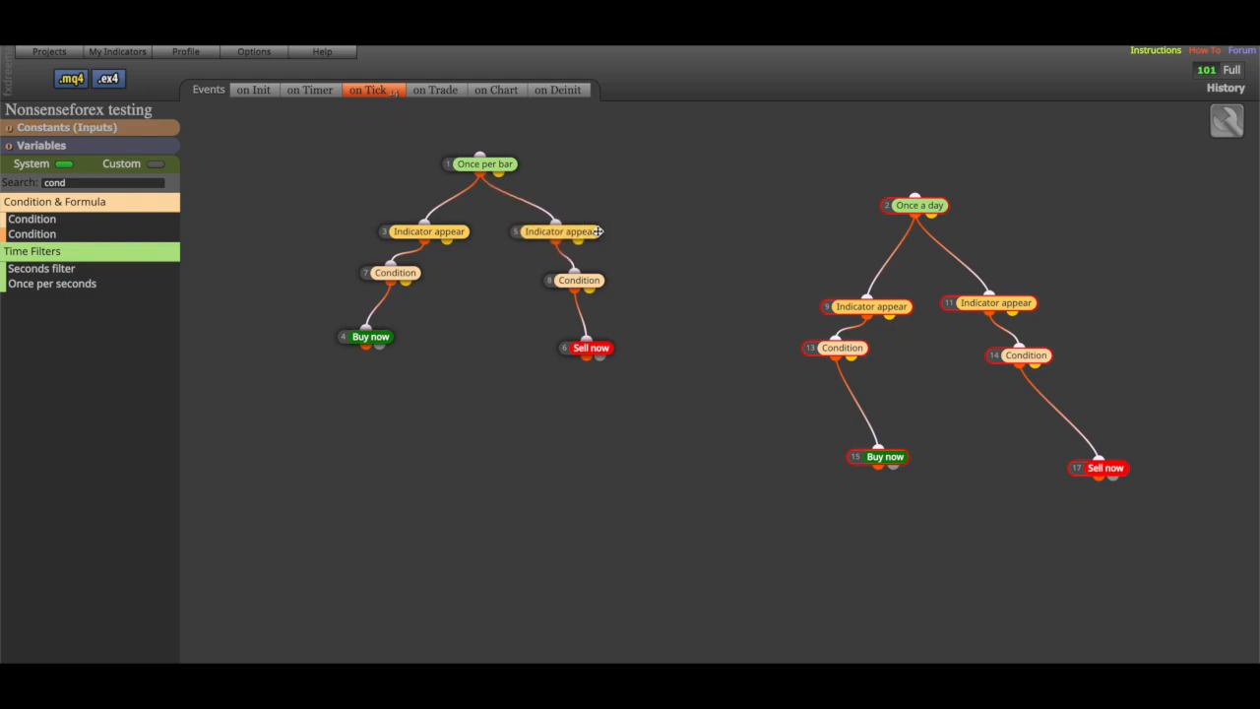
mouse_move(465, 275)
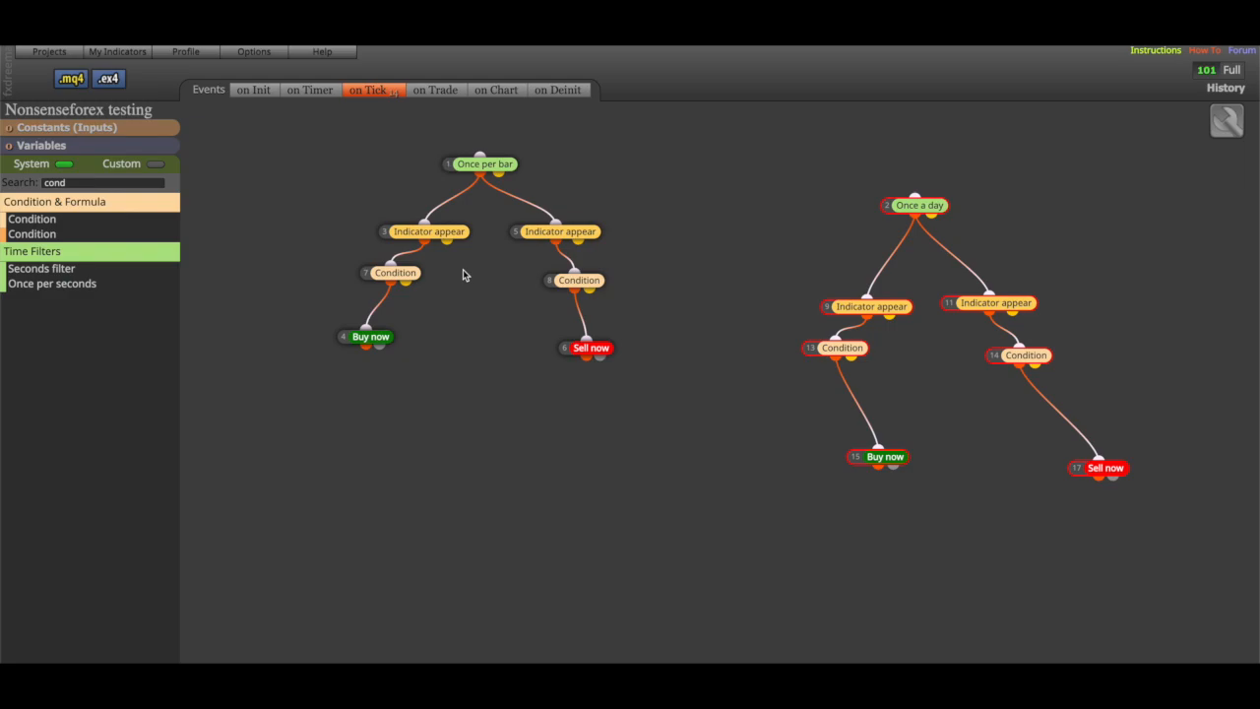
mouse_move(677, 272)
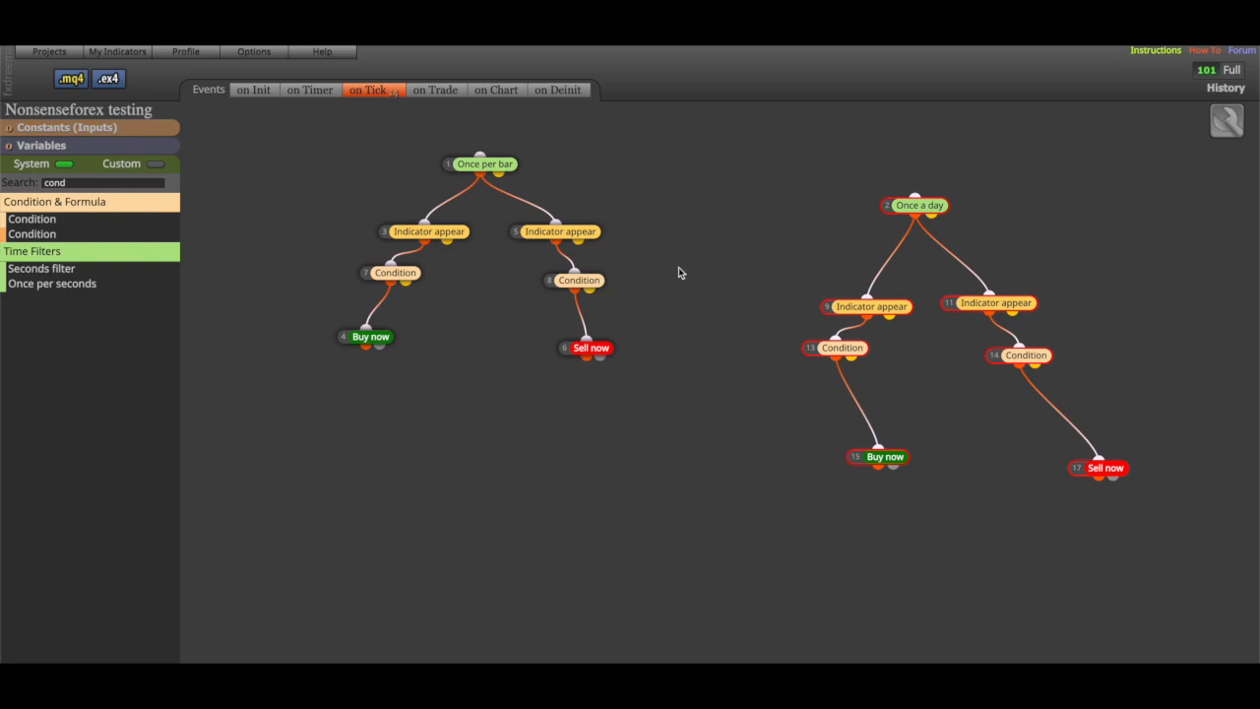
mouse_move(859, 205)
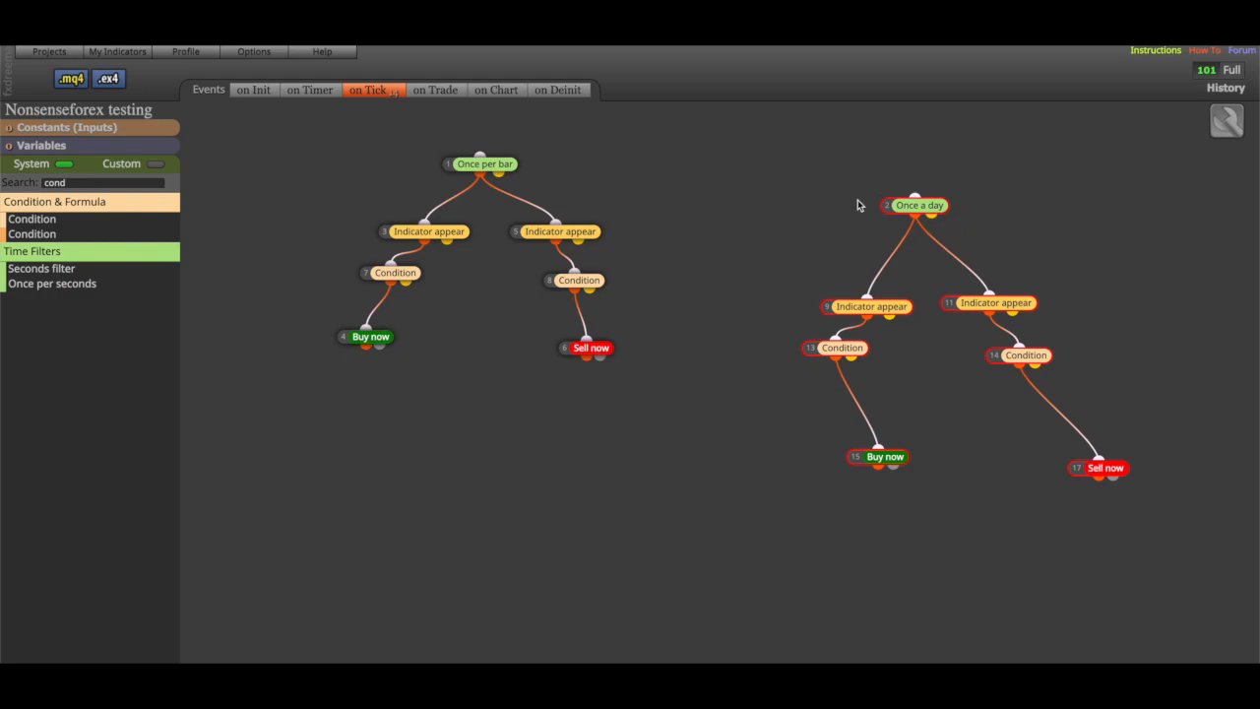
click(917, 205)
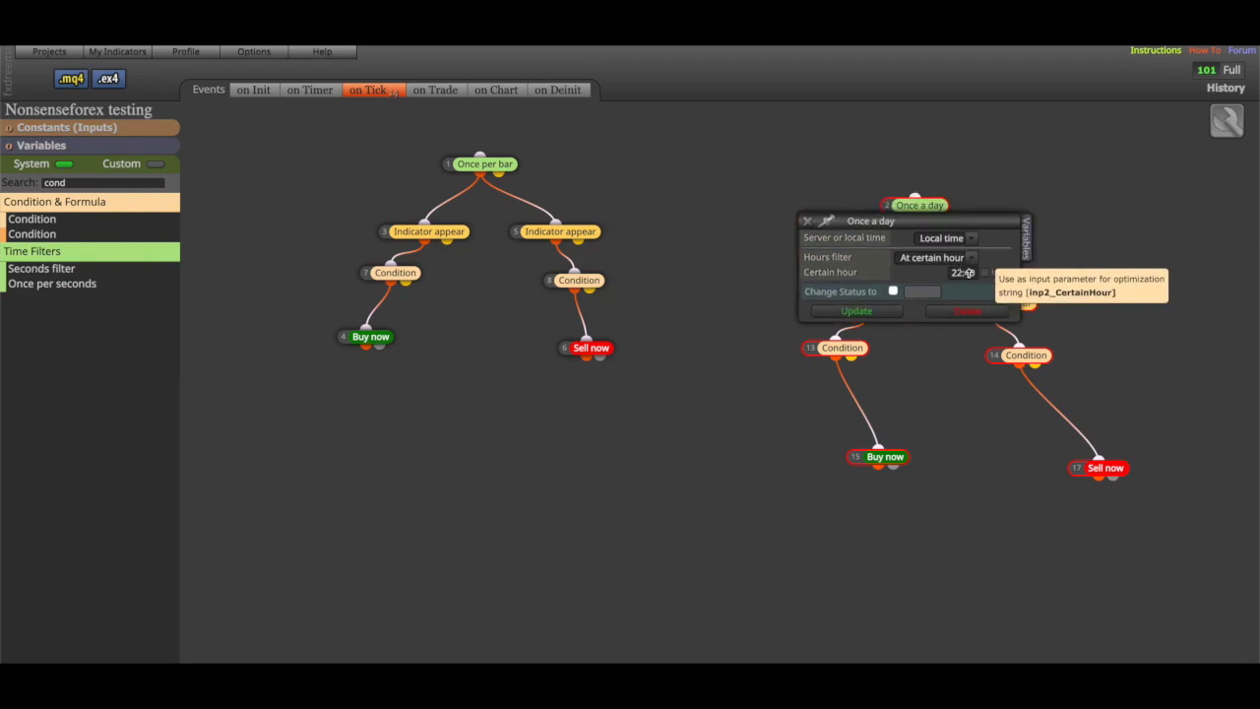
click(807, 220)
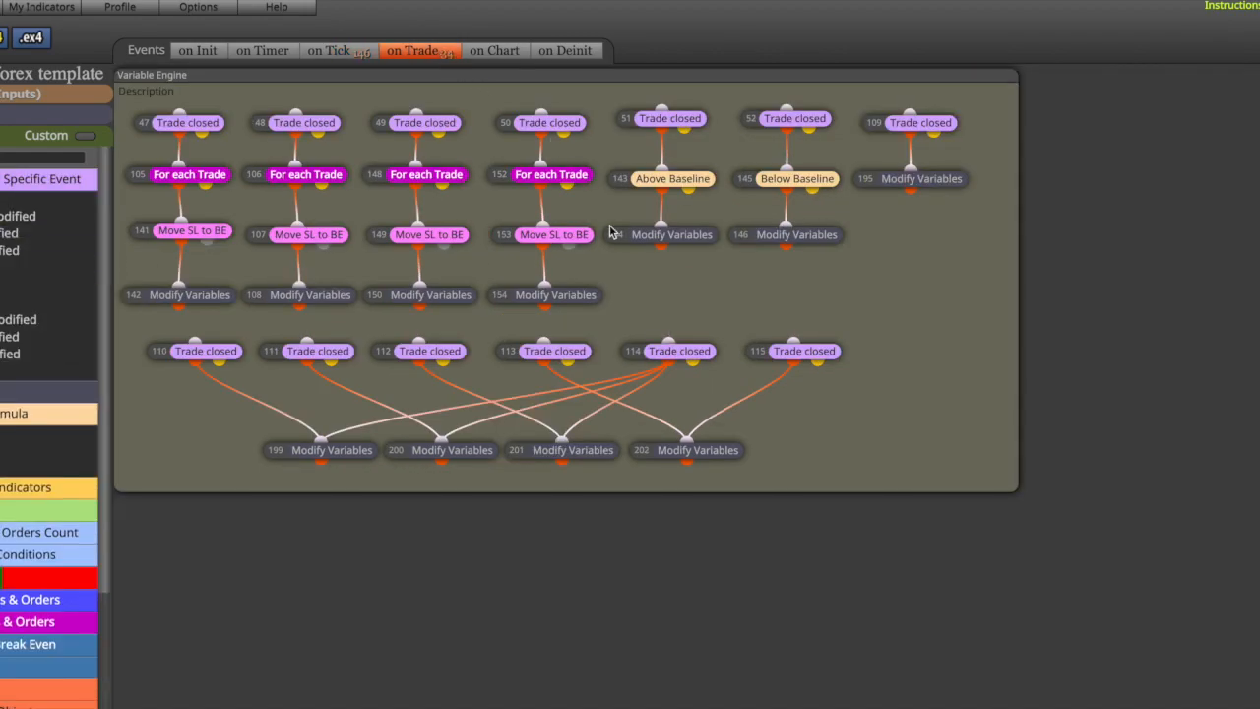
mouse_move(610, 232)
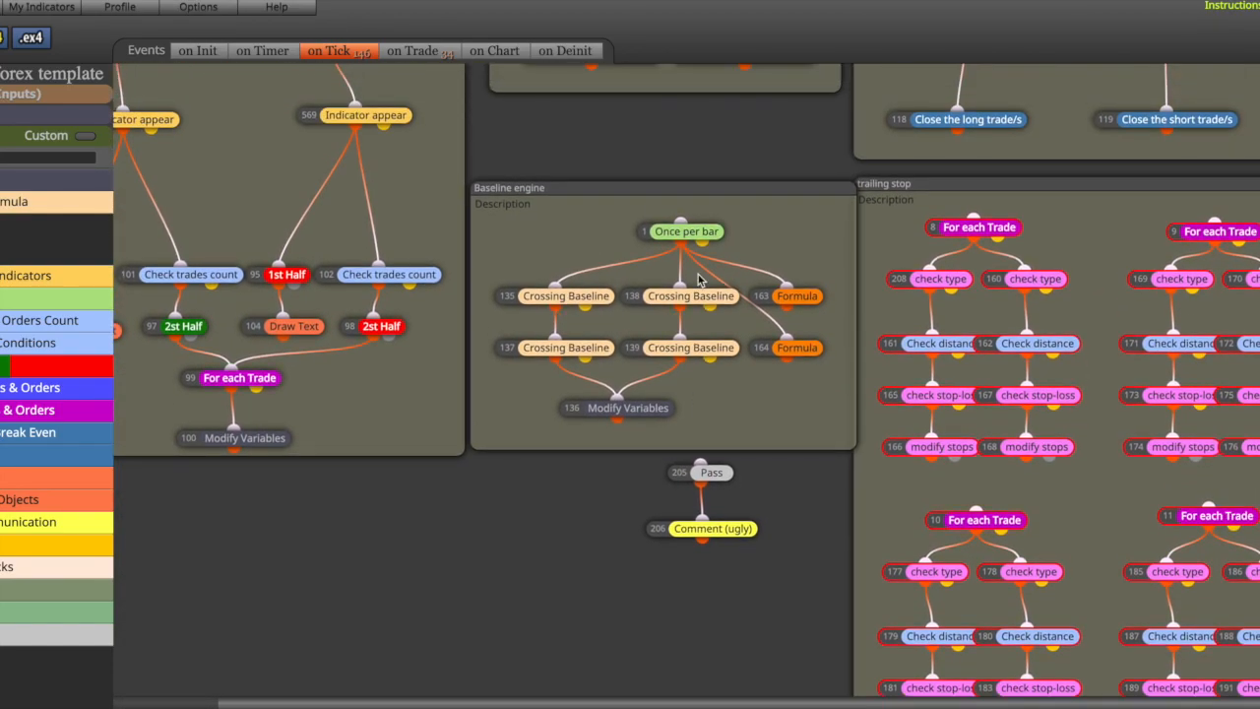
Switch to the Nonsense forex template project with its trade-management and trailing stop groups.
click(412, 51)
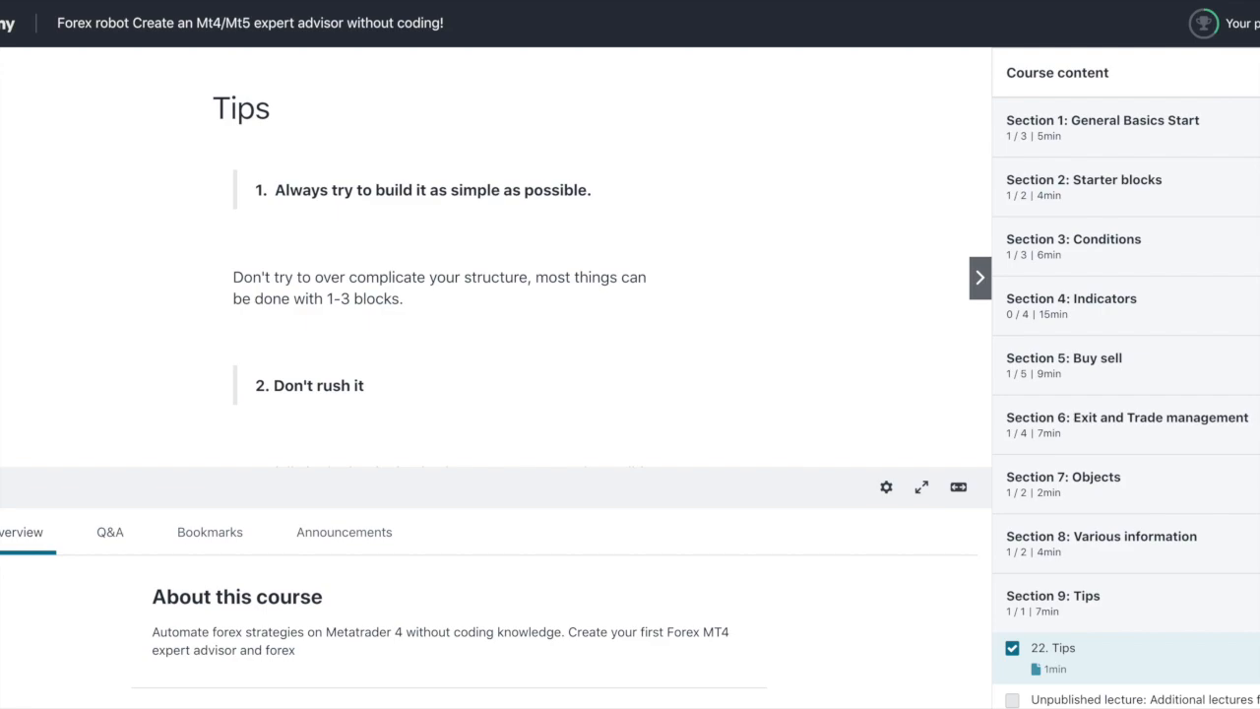
mouse_move(1161, 233)
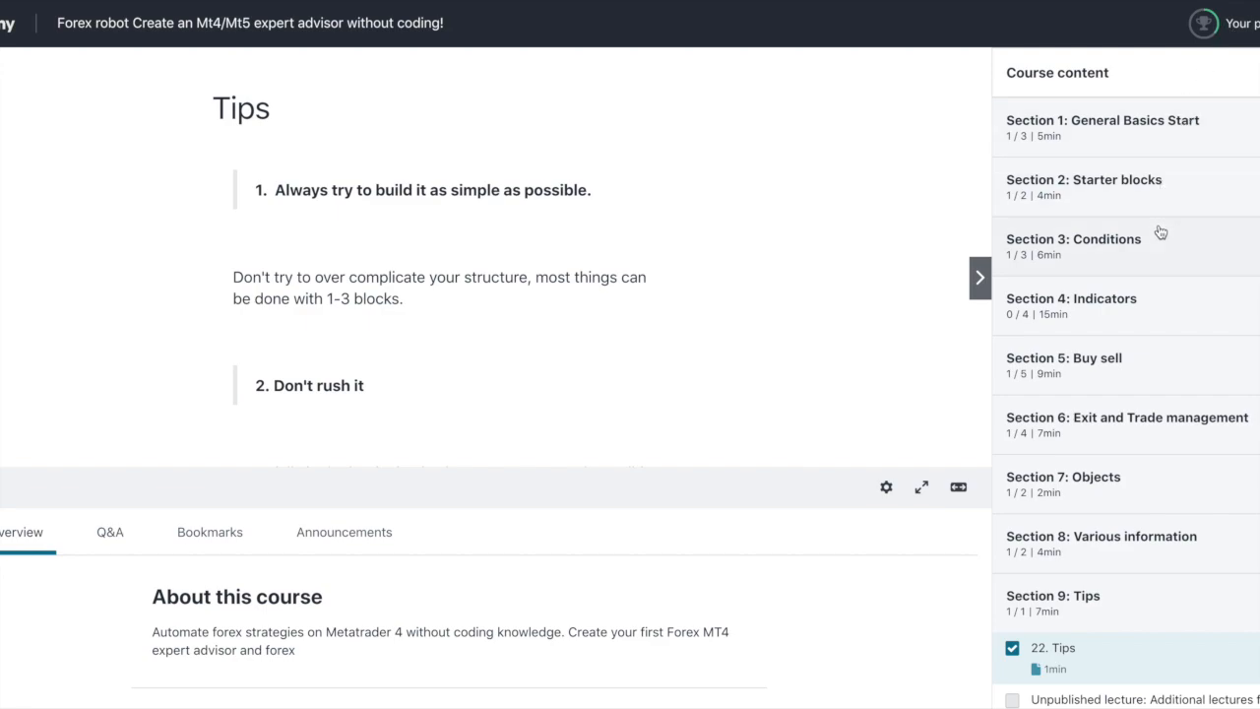
mouse_move(1130, 397)
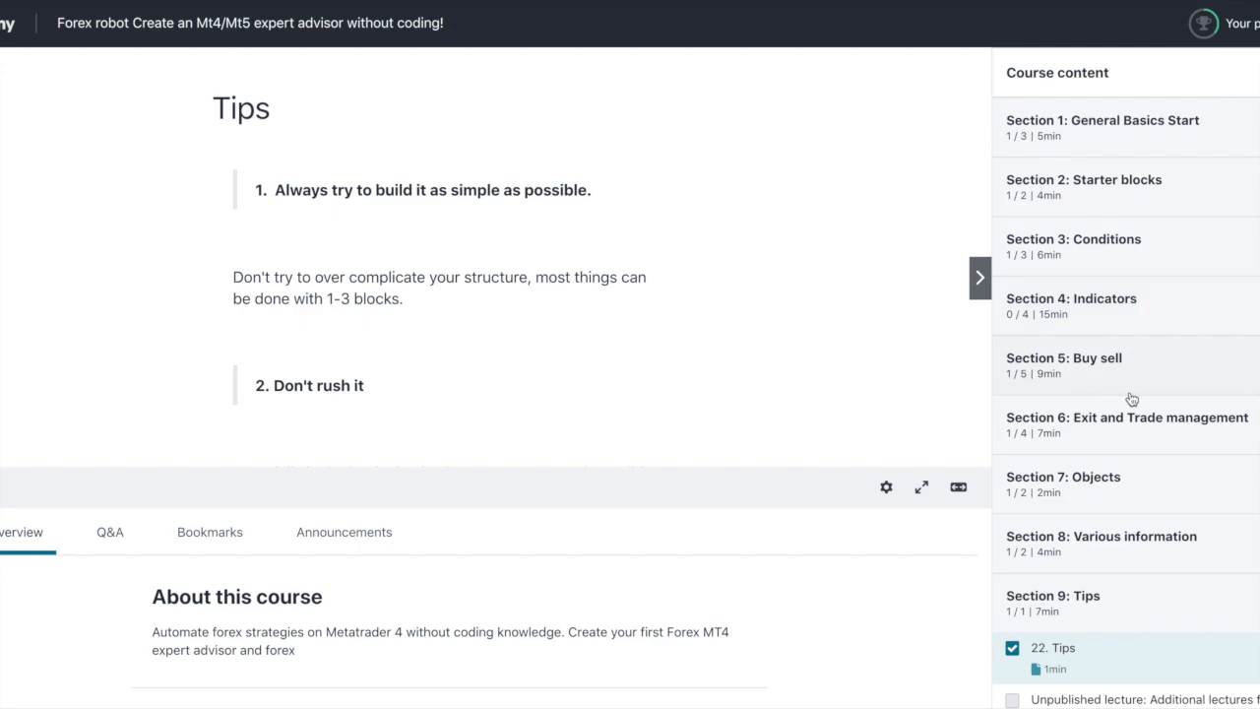
mouse_move(1130, 336)
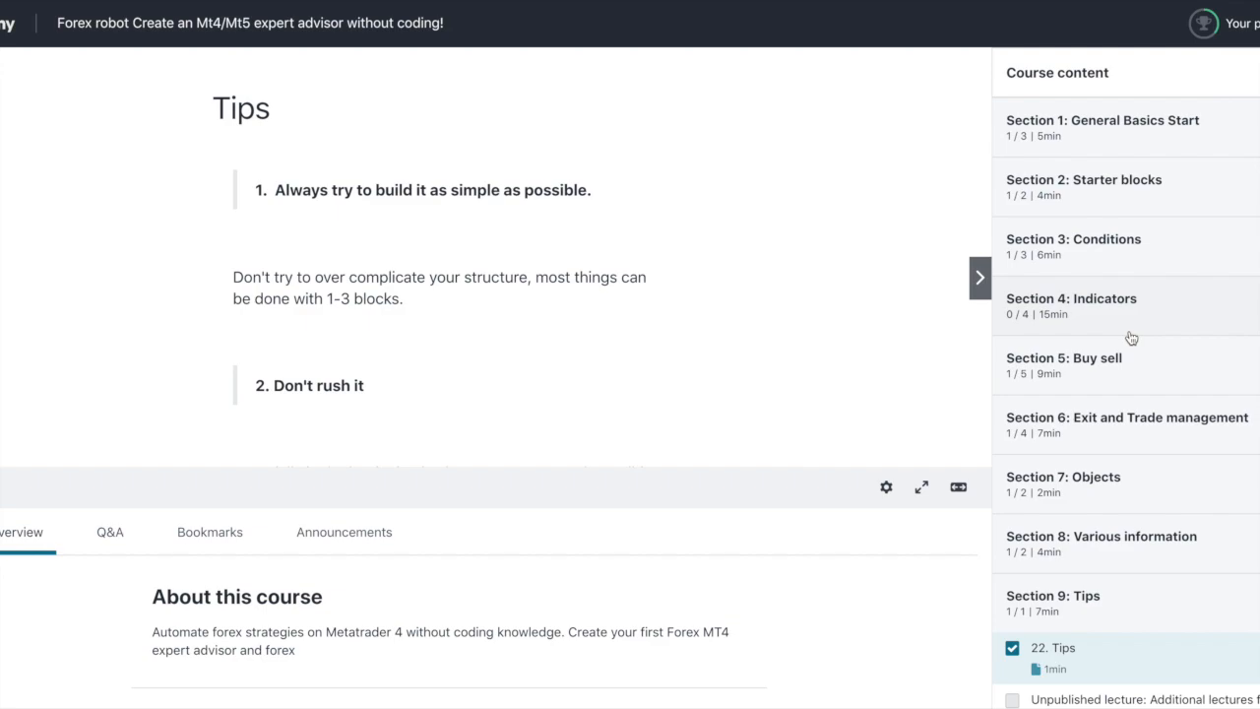
Scroll the Course content sidebar to Section 9 Tips and the unpublished lecture below.
scroll(down, 3)
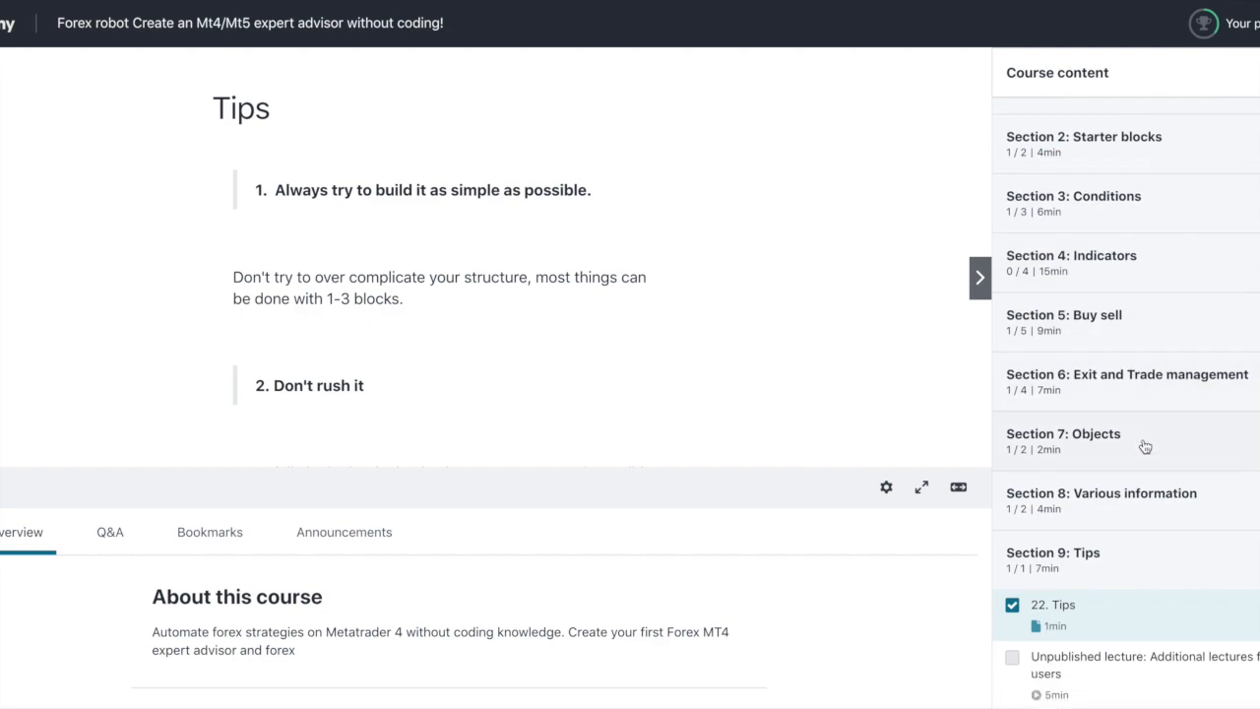